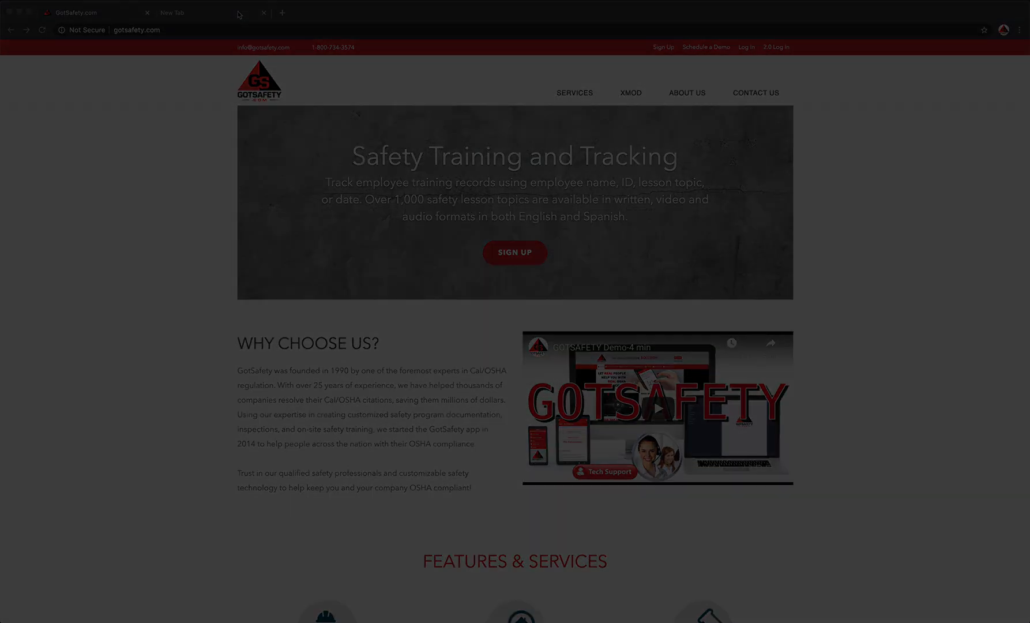
Step: Open gotsafety.com in a new tab and go to the 2.0 Log In page
{"action": "left_click", "coordinate": [210, 12]}
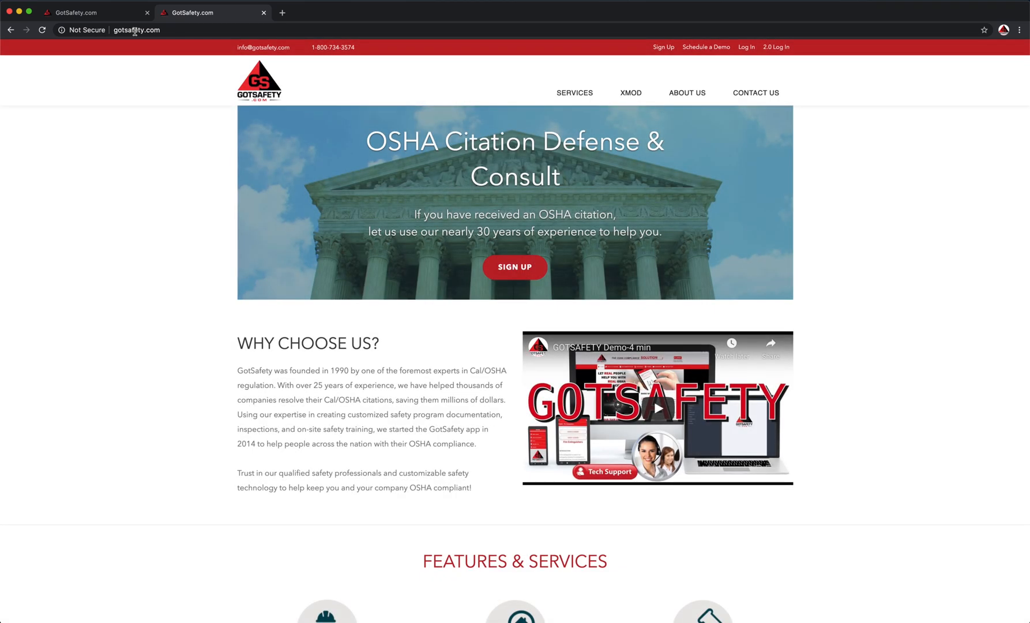
{"action": "mouse_move", "coordinate": [773, 58]}
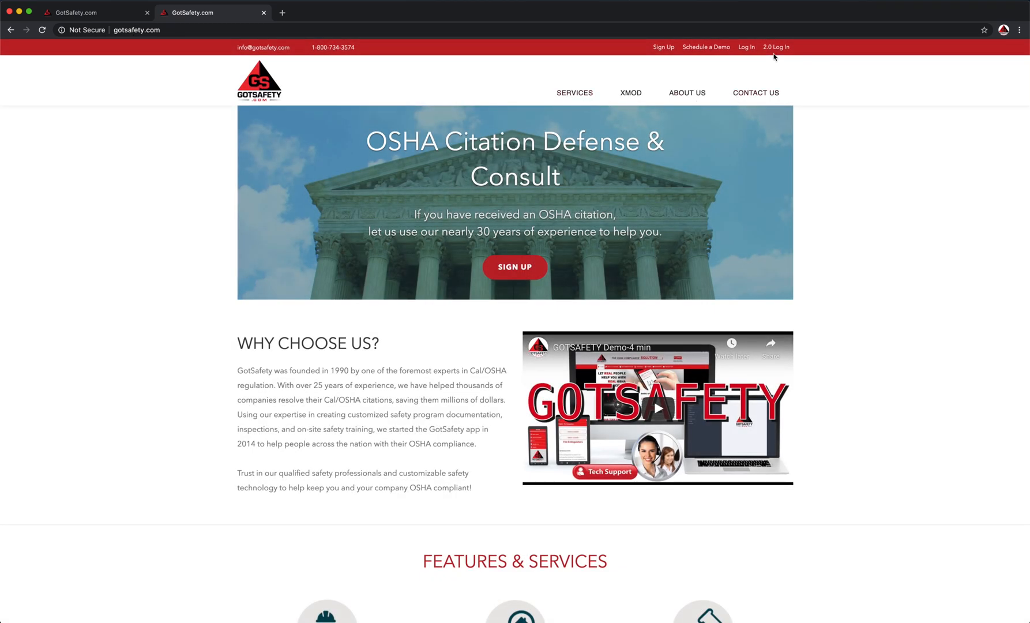
{"action": "left_click", "coordinate": [777, 46]}
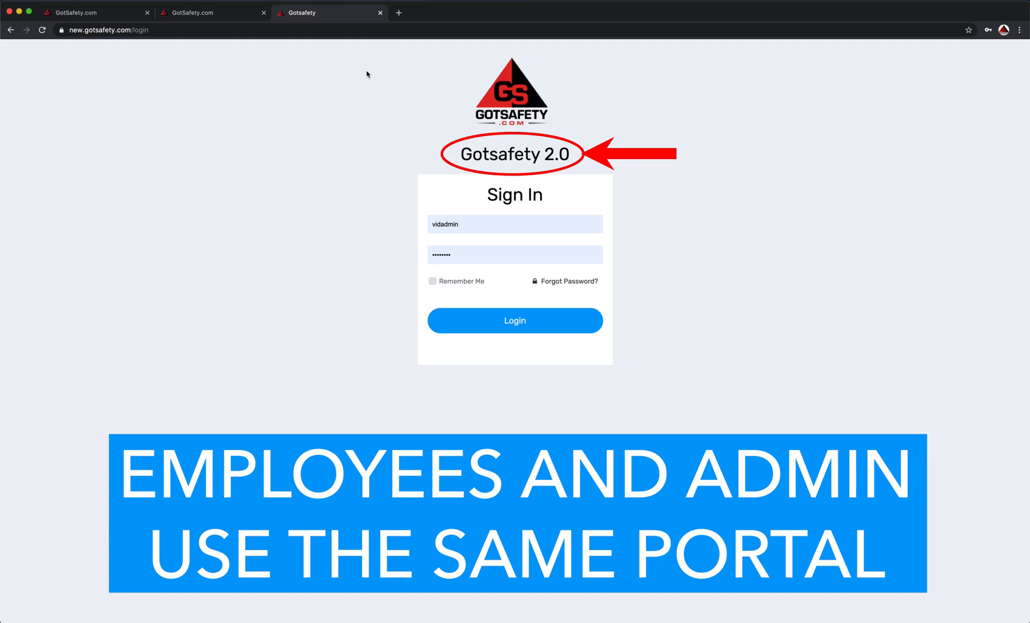
Step: Log in with the filled-in admin credentials to reach the dashboard
{"action": "left_click", "coordinate": [515, 321]}
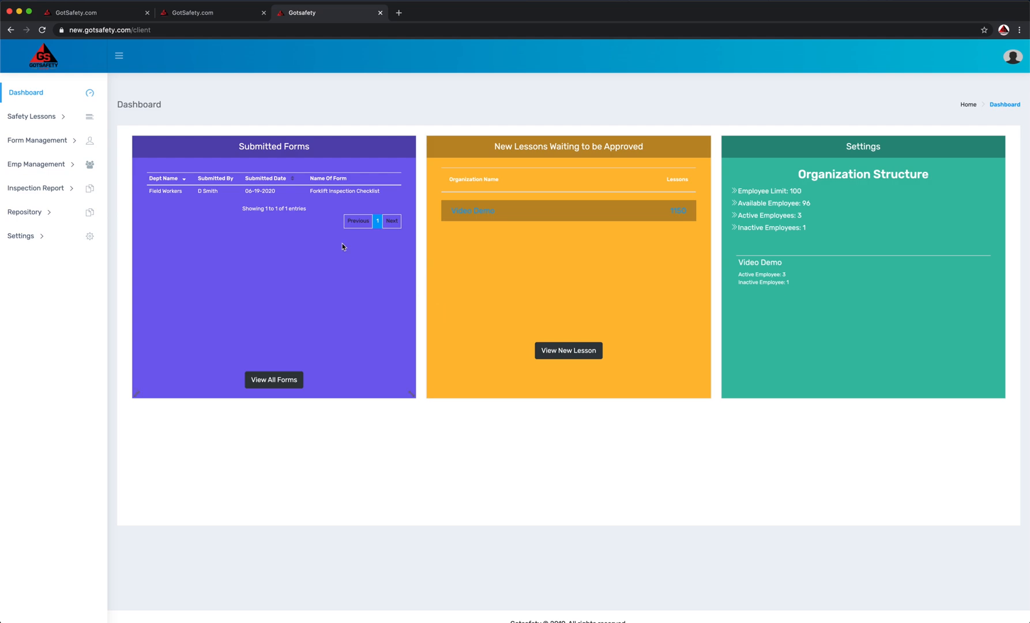
Step: Open the Department List under Emp Management, showing Sales and Field Workers
{"action": "left_click", "coordinate": [37, 164]}
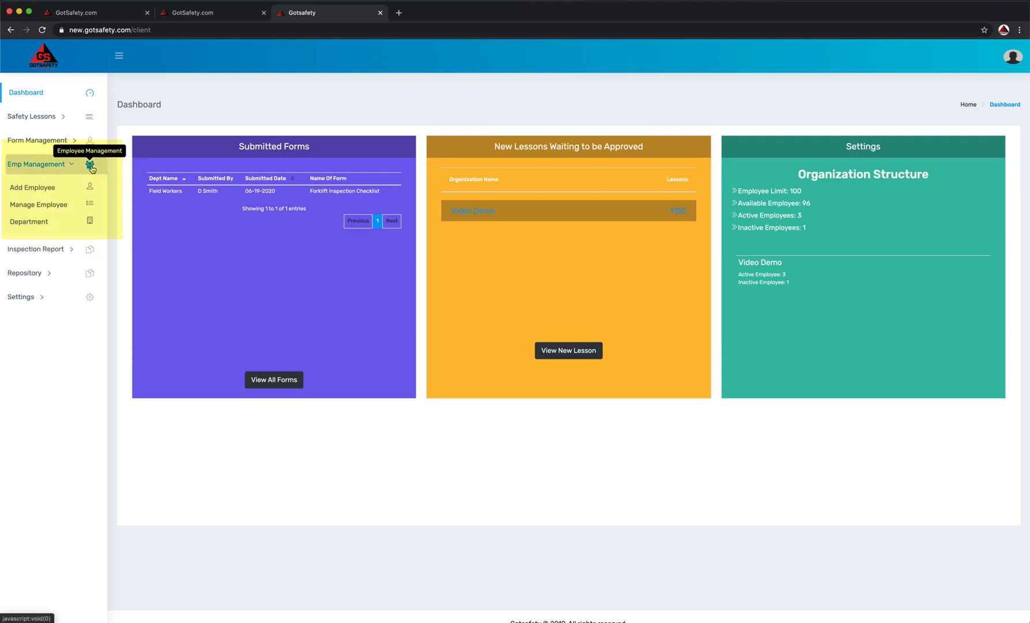
{"action": "left_click", "coordinate": [30, 222]}
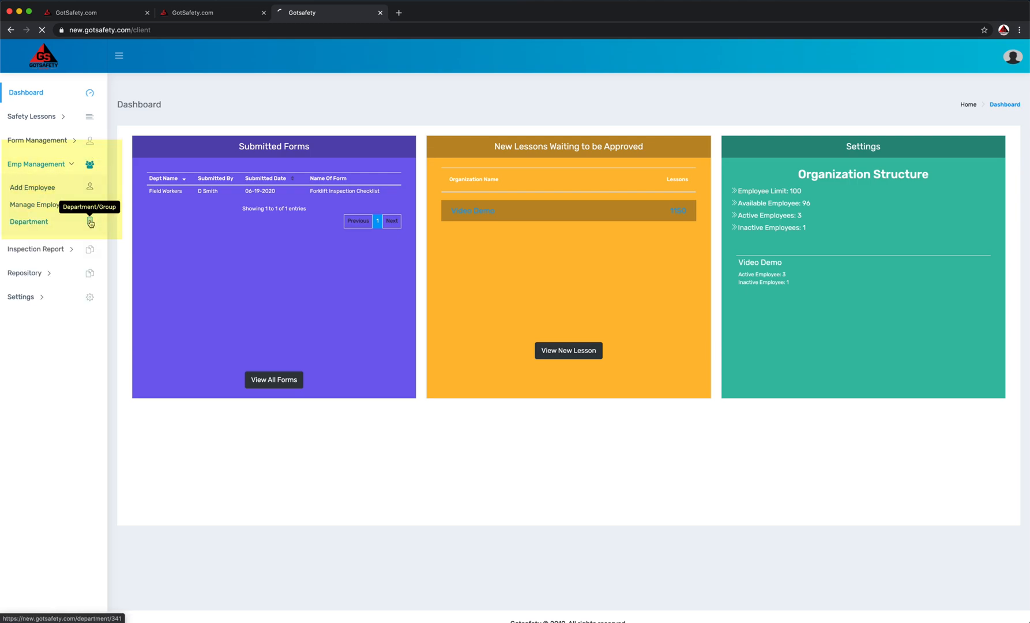
{"action": "left_click", "coordinate": [29, 223]}
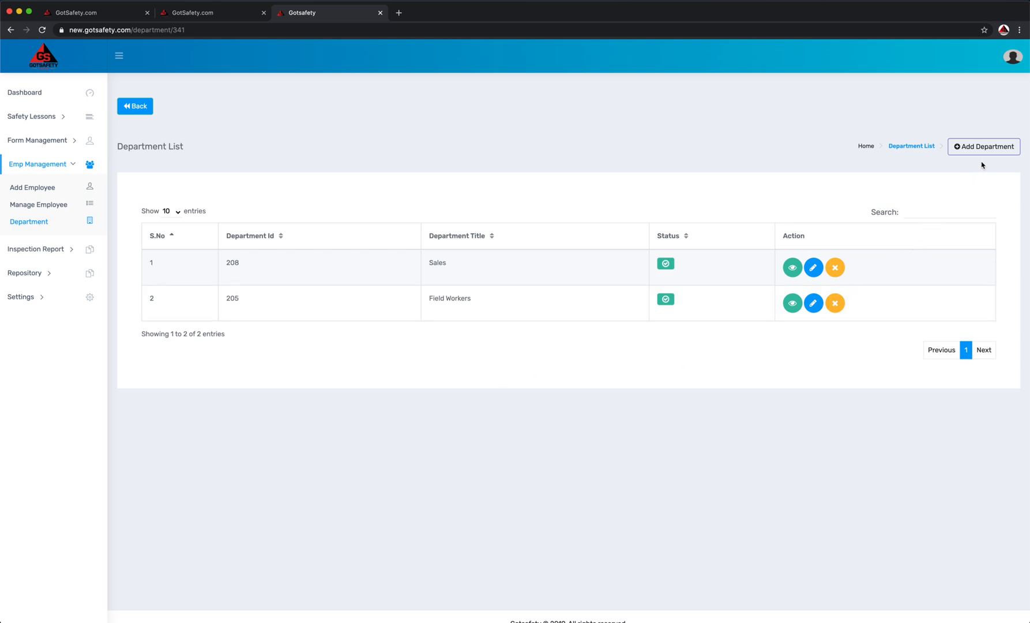
Step: Add a new department titled 'office' with Active status and save it
{"action": "left_click", "coordinate": [985, 145]}
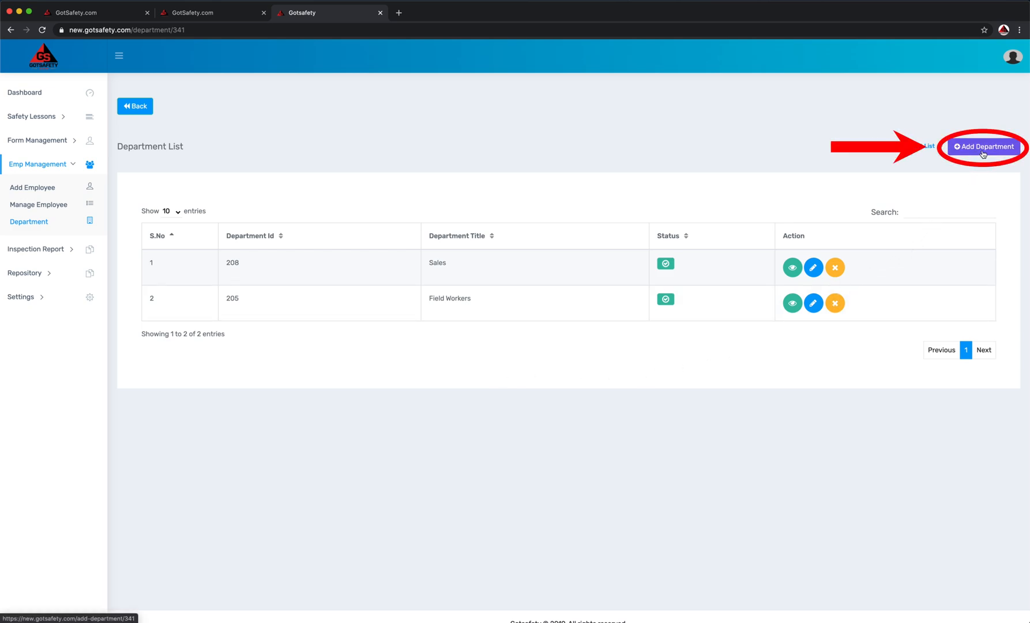
{"action": "left_click", "coordinate": [984, 146]}
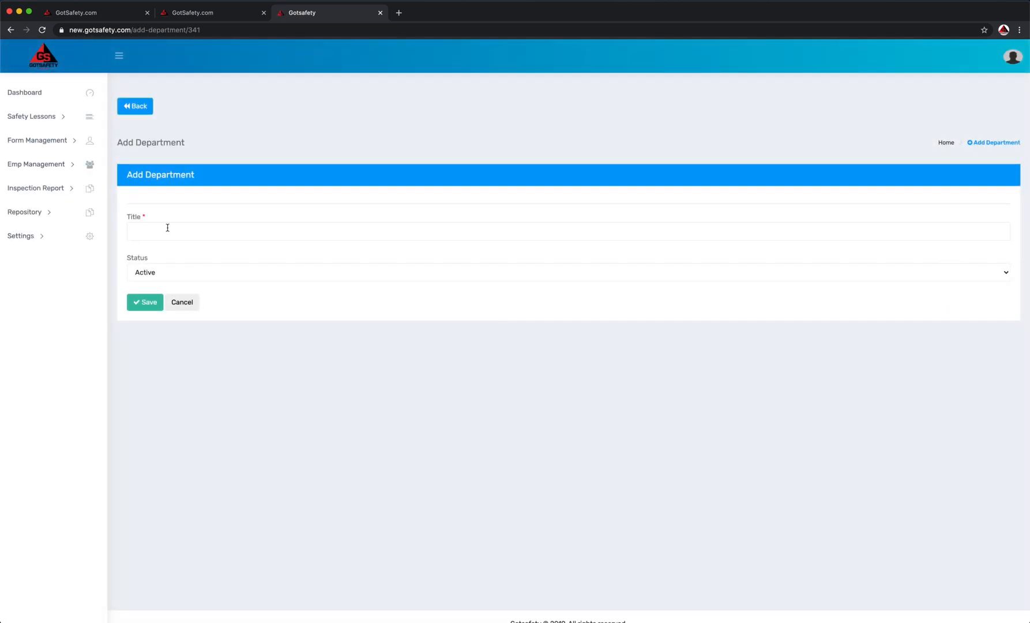
{"action": "type", "text": "o"}
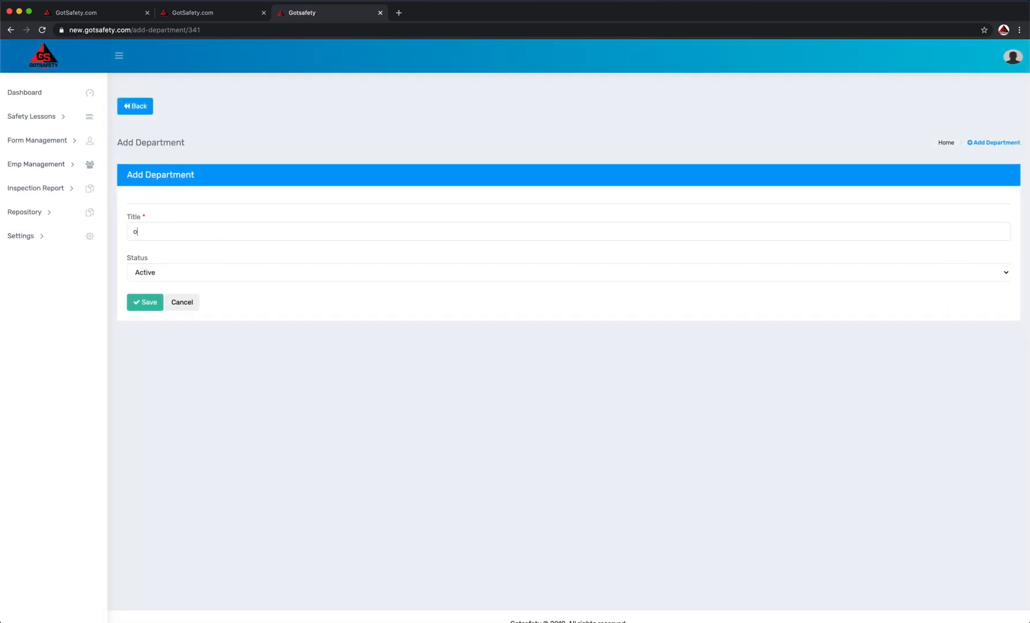
{"action": "type", "text": "ffice"}
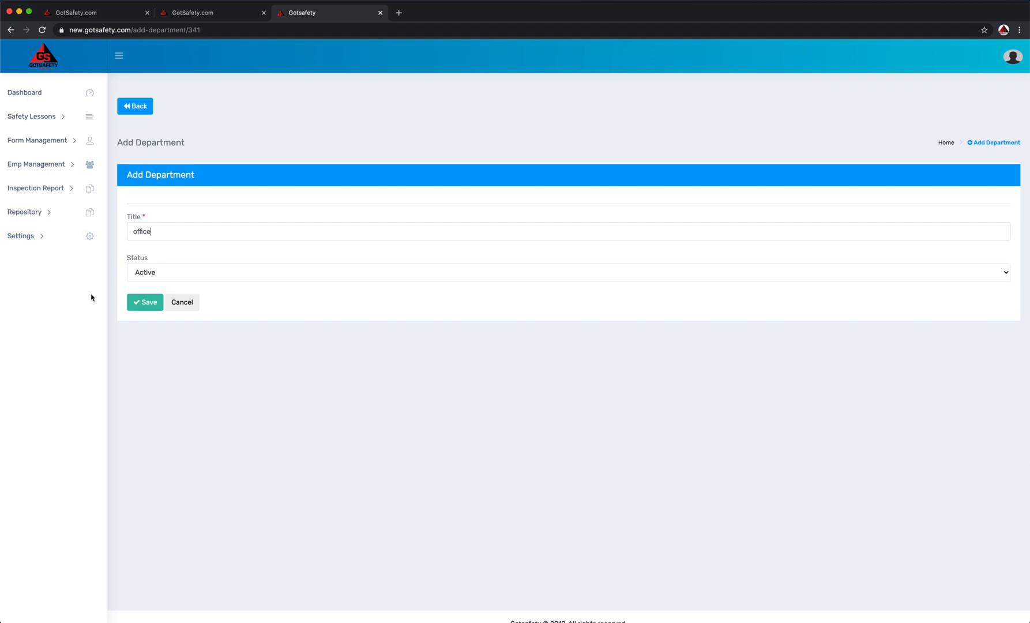
{"action": "left_click", "coordinate": [145, 303]}
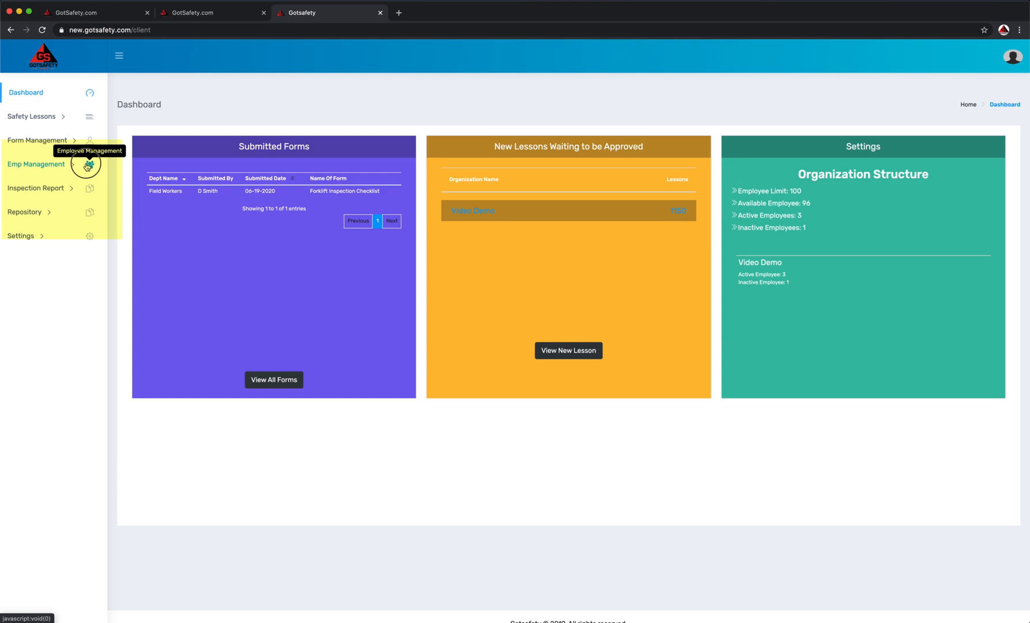
Step: Change employee 103 of Field Workers to Active status and save
{"action": "left_click", "coordinate": [36, 166]}
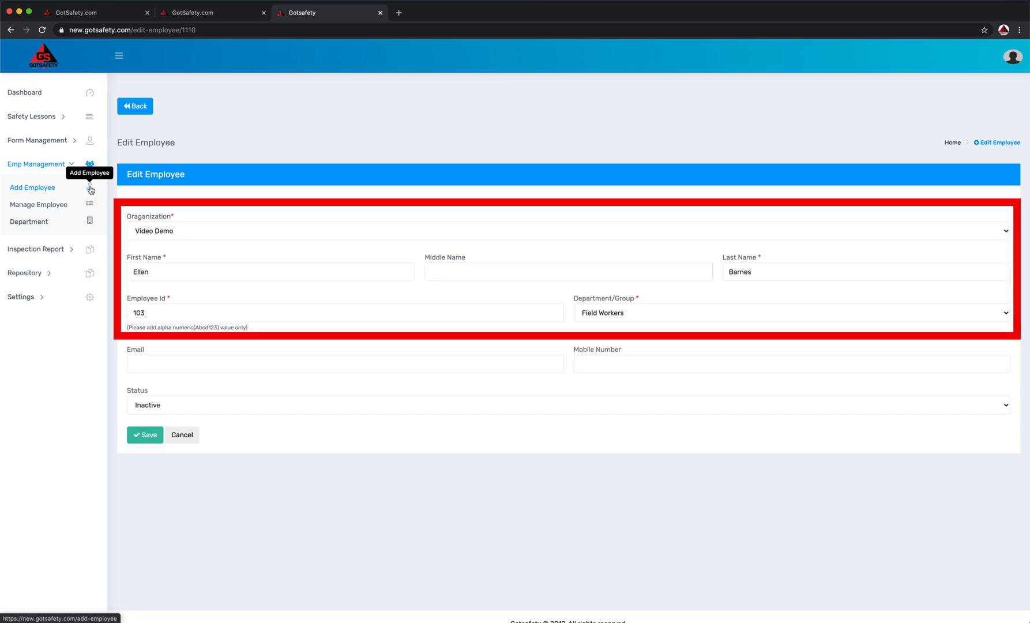
{"action": "mouse_move", "coordinate": [437, 424]}
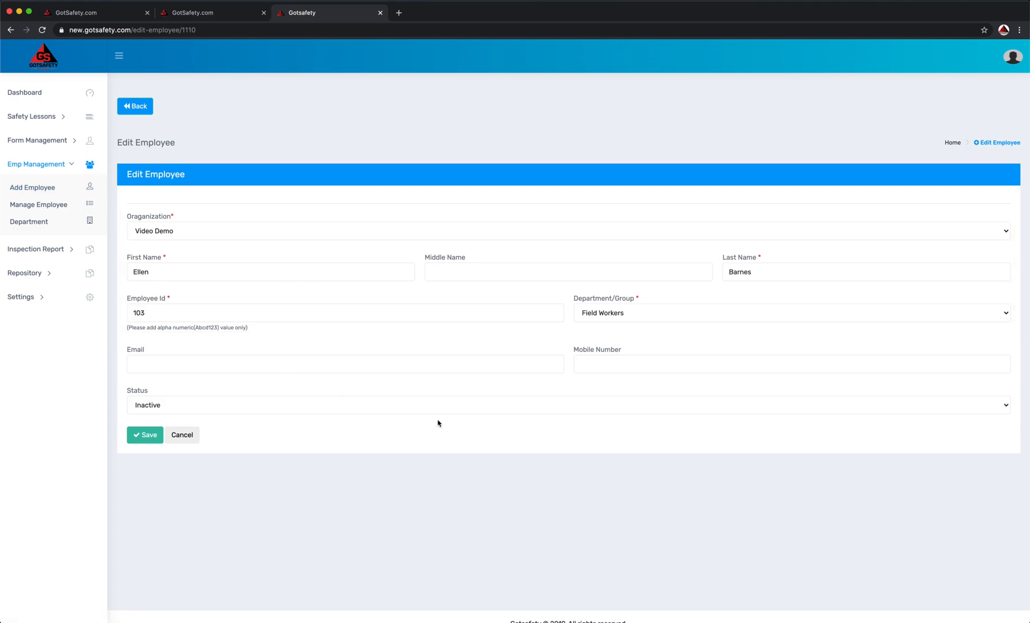
{"action": "left_click", "coordinate": [566, 405]}
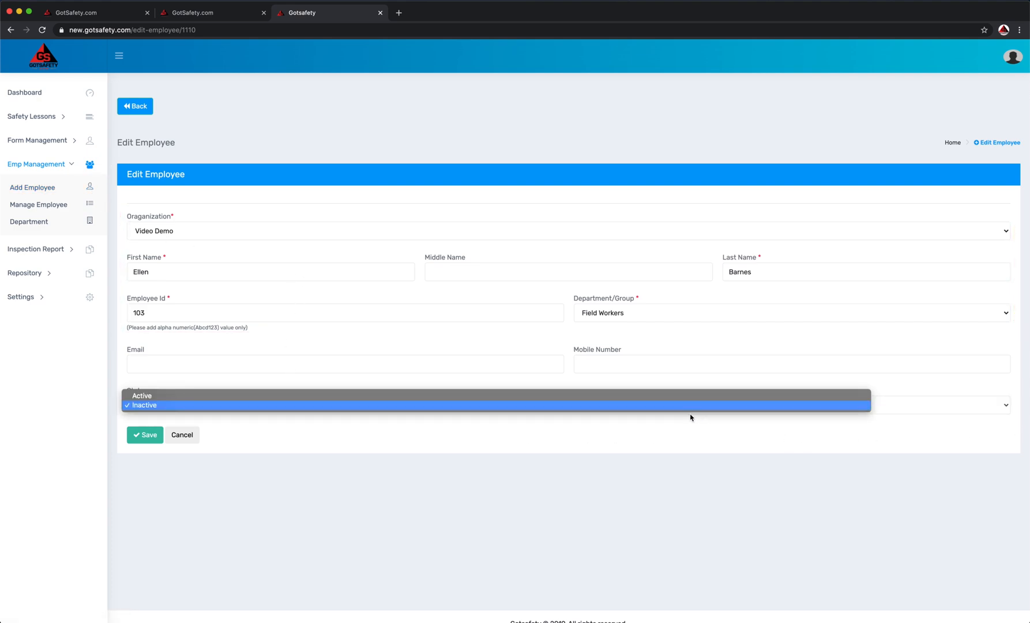
{"action": "left_click", "coordinate": [141, 396]}
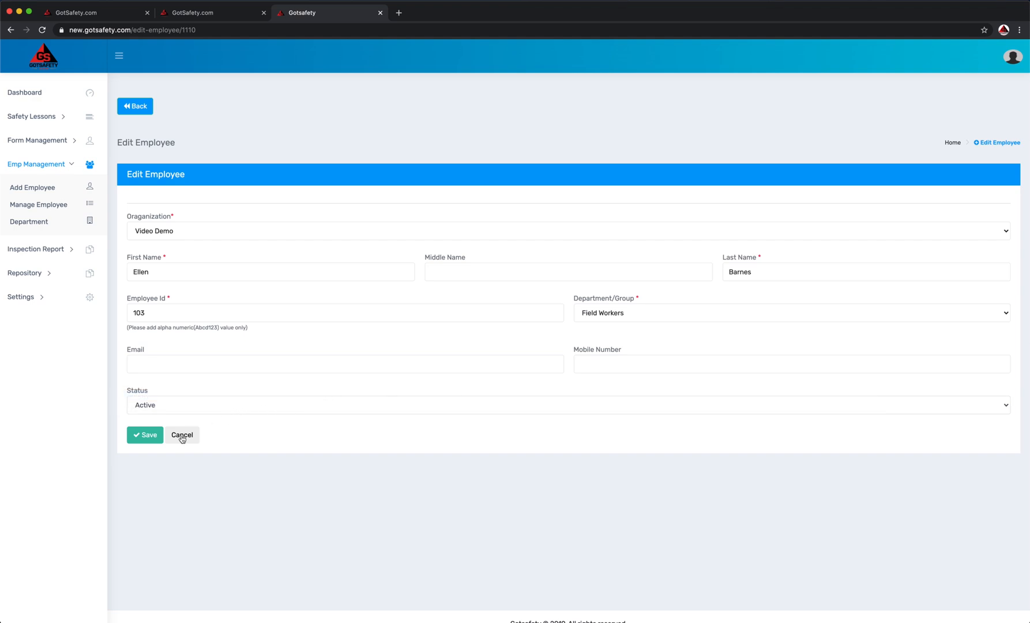
{"action": "left_click", "coordinate": [182, 438]}
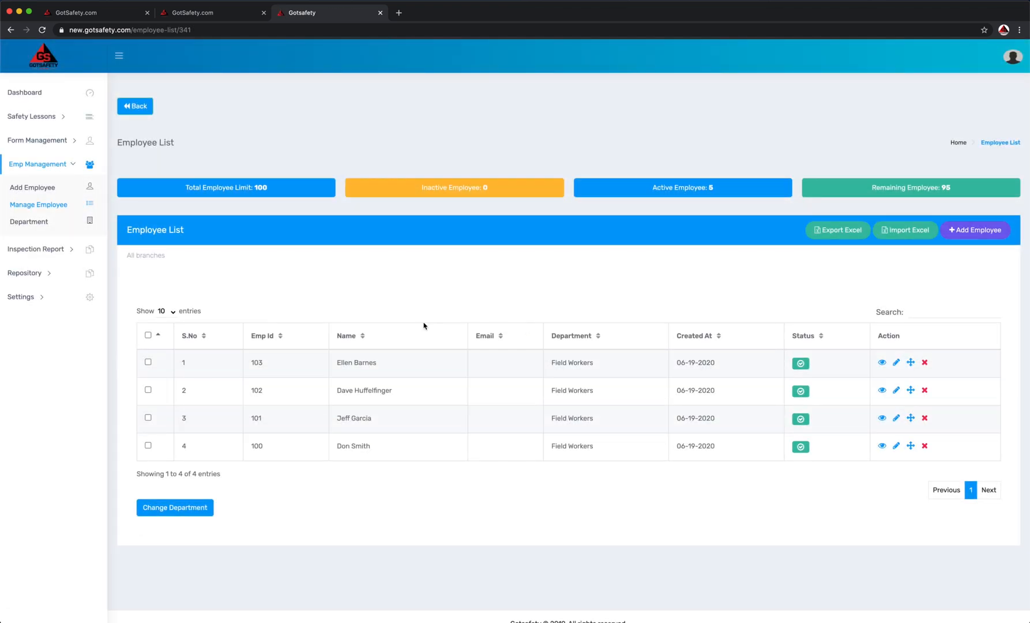